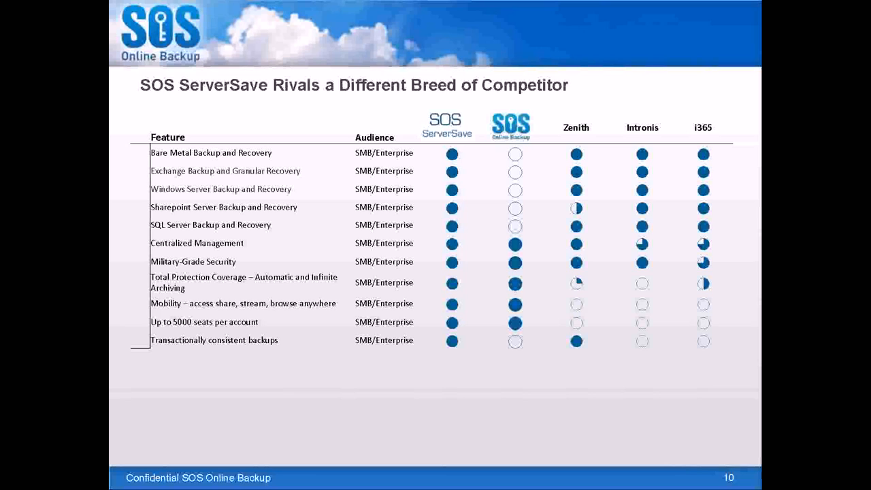
Step: Advance the slideshow past the competitor comparison slide to the market map slide
{"action": "key", "text": "Right"}
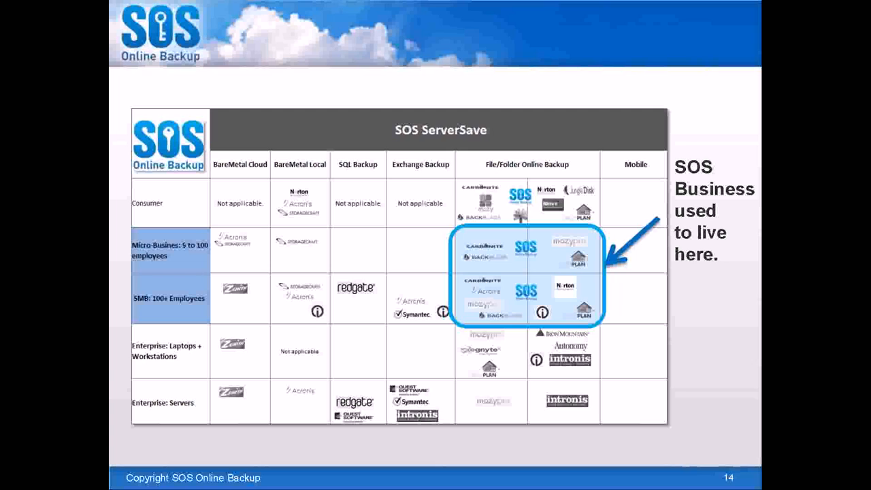
{"action": "key", "text": "Right"}
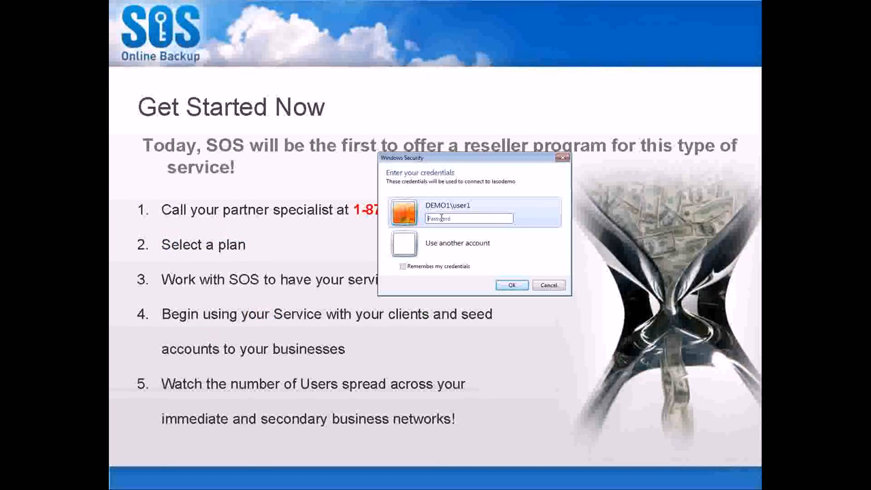
Step: Enter the account password and connect to the remote demo server
{"action": "type", "text": "password"}
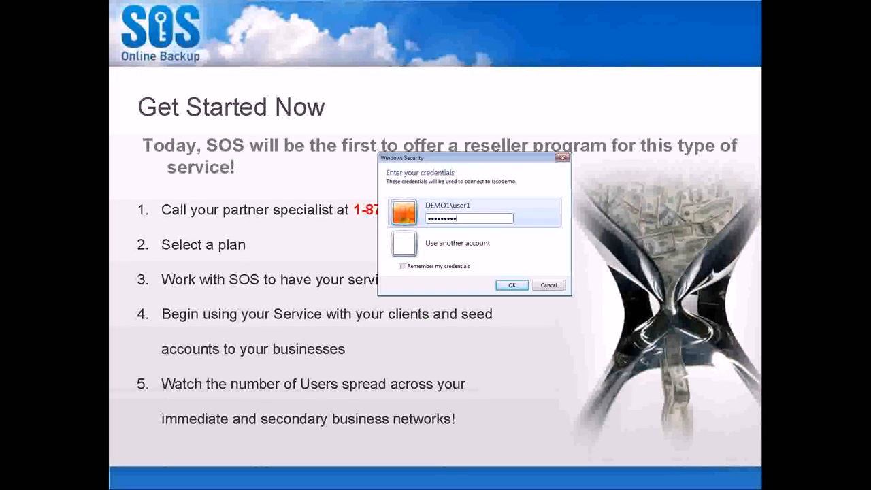
{"action": "left_click", "coordinate": [512, 284]}
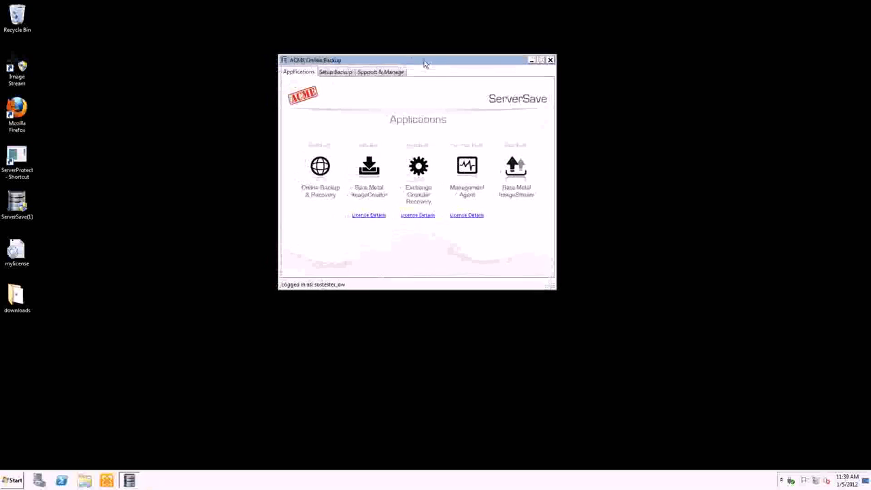
Step: Move the ACME Online Backup window toward the centre of the remote desktop
{"action": "left_click_drag", "start_coordinate": [424, 62], "coordinate": [484, 73]}
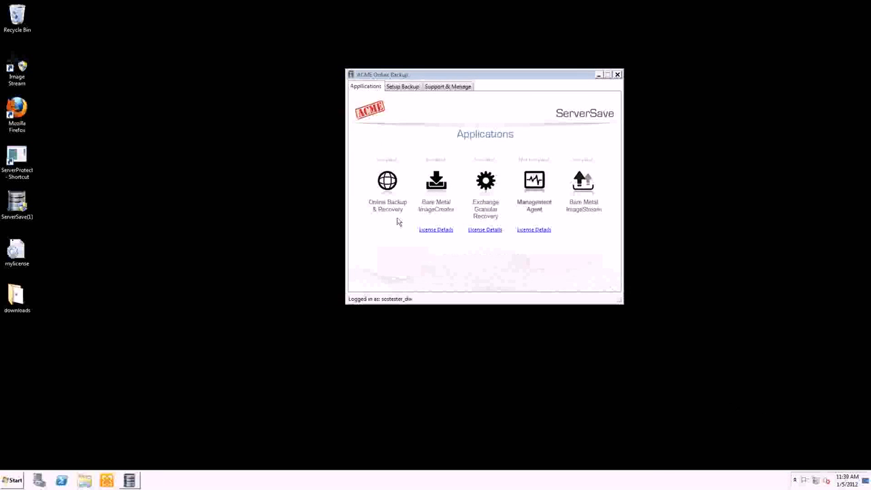
{"action": "mouse_move", "coordinate": [485, 181]}
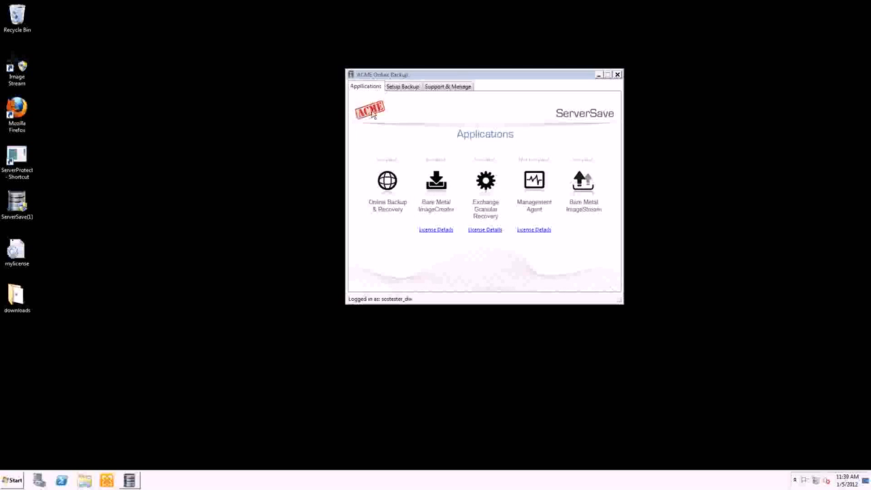
{"action": "mouse_move", "coordinate": [362, 75]}
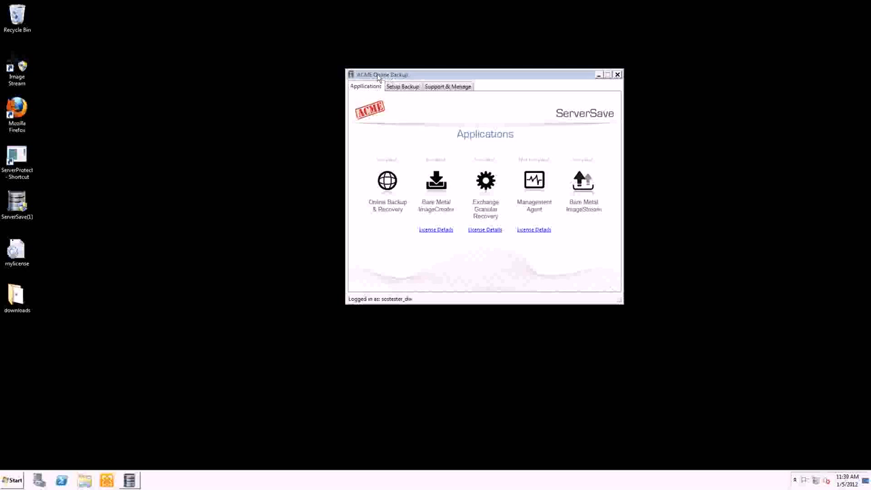
{"action": "mouse_move", "coordinate": [419, 113]}
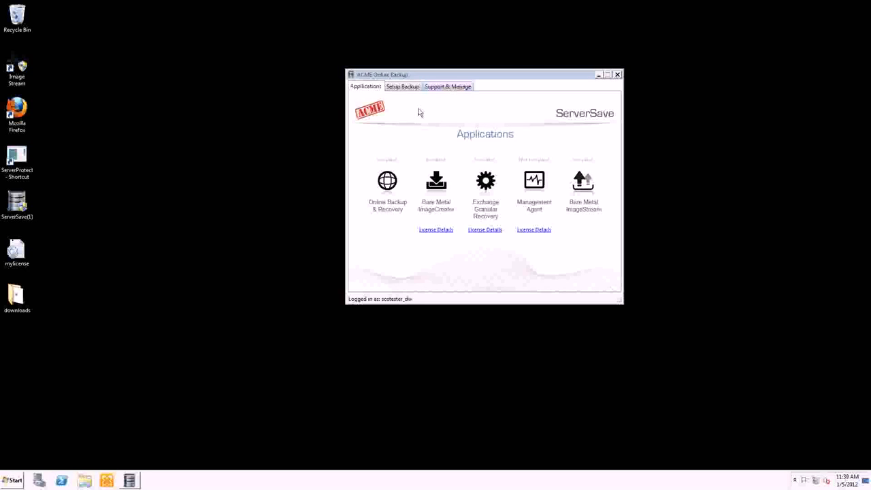
{"action": "mouse_move", "coordinate": [391, 134]}
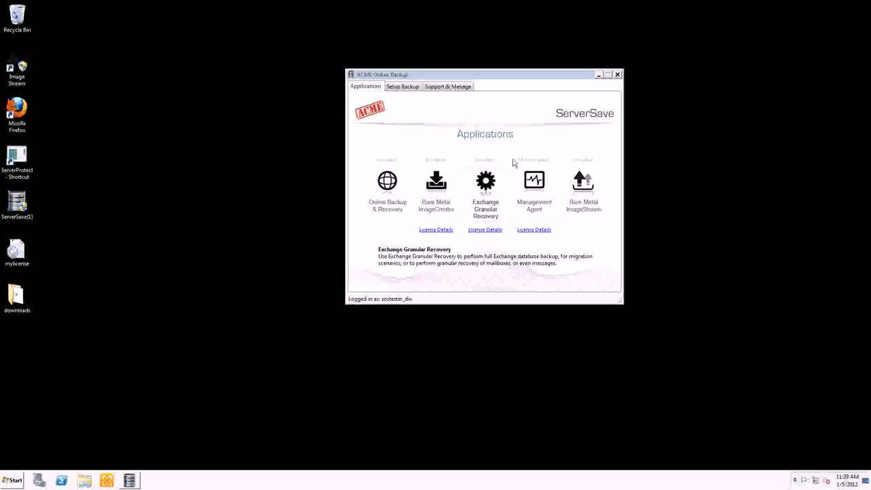
{"action": "left_click", "coordinate": [403, 87]}
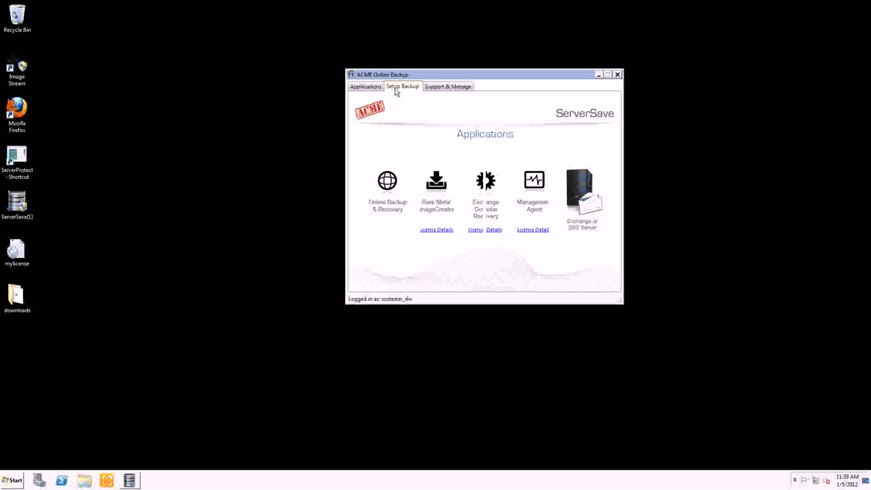
{"action": "left_click", "coordinate": [402, 87]}
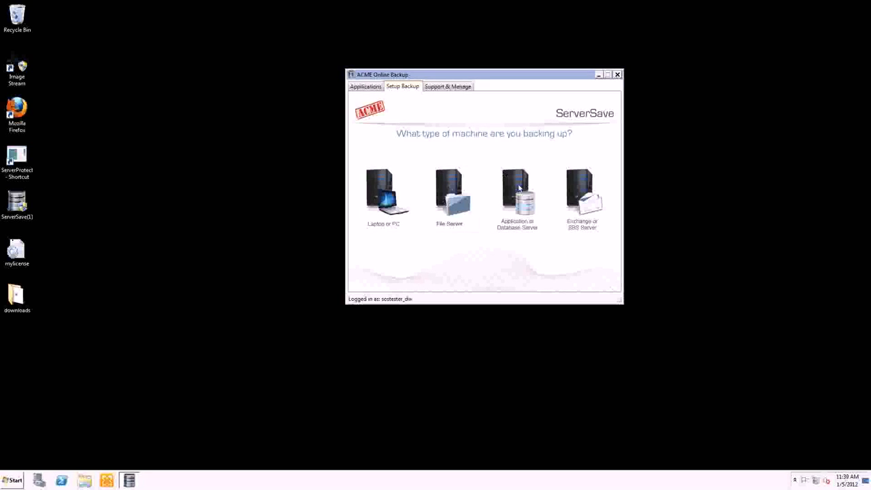
{"action": "mouse_move", "coordinate": [449, 197]}
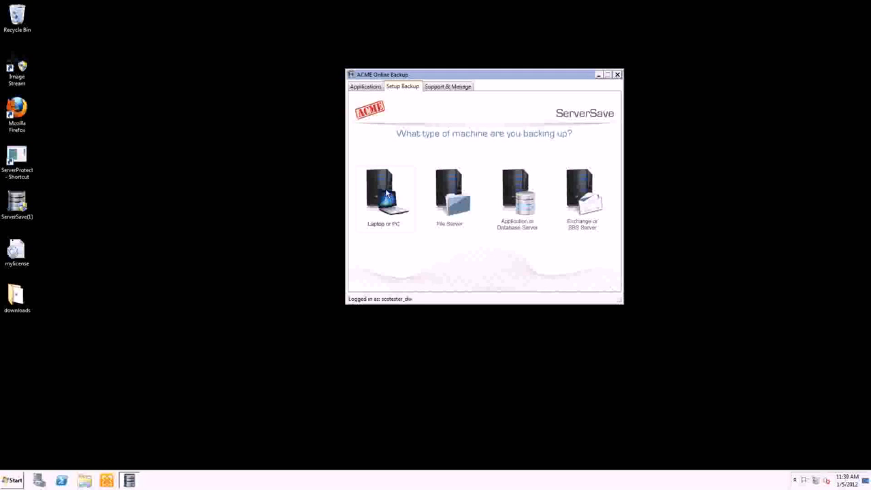
{"action": "left_click", "coordinate": [365, 87]}
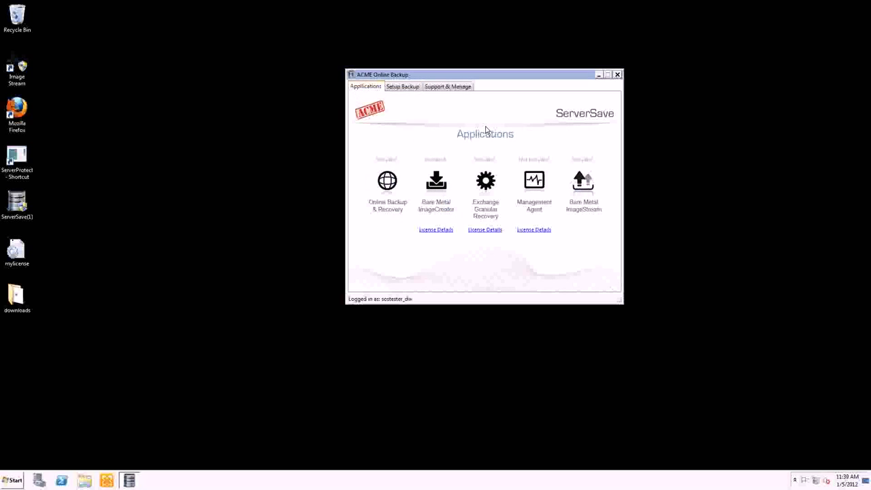
{"action": "mouse_move", "coordinate": [457, 151]}
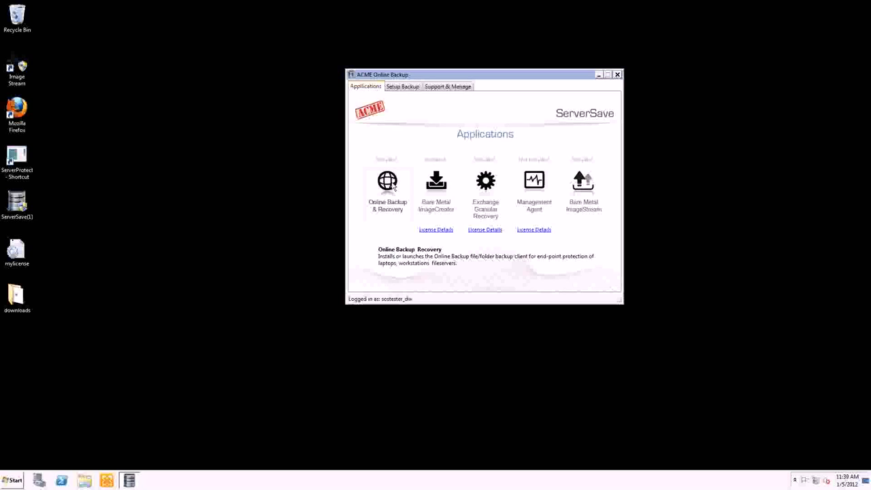
{"action": "mouse_move", "coordinate": [583, 188]}
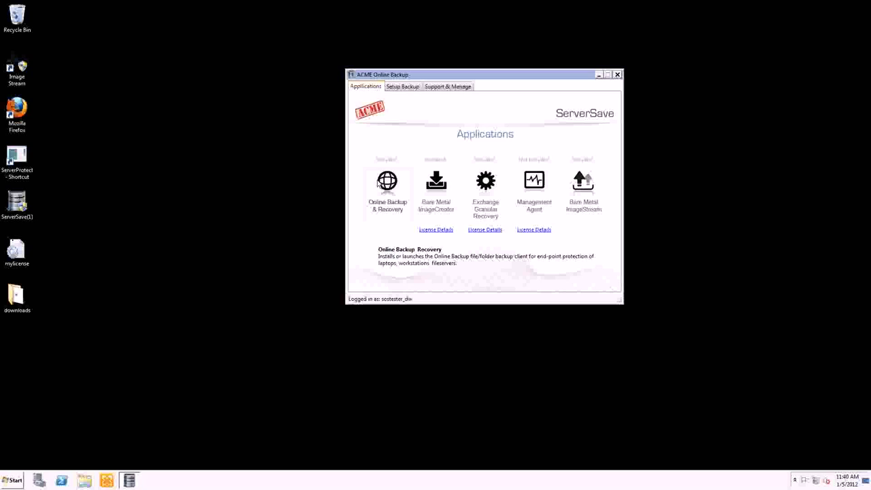
{"action": "mouse_move", "coordinate": [384, 150]}
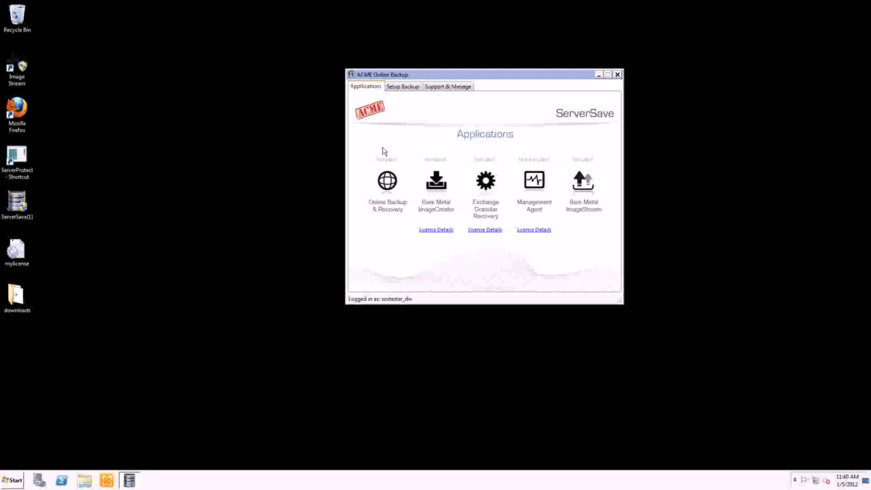
{"action": "mouse_move", "coordinate": [393, 166]}
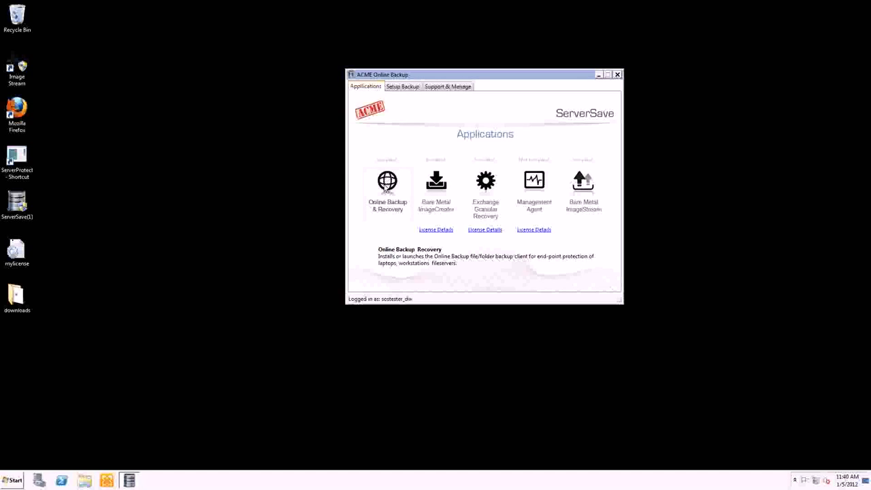
{"action": "mouse_move", "coordinate": [392, 170]}
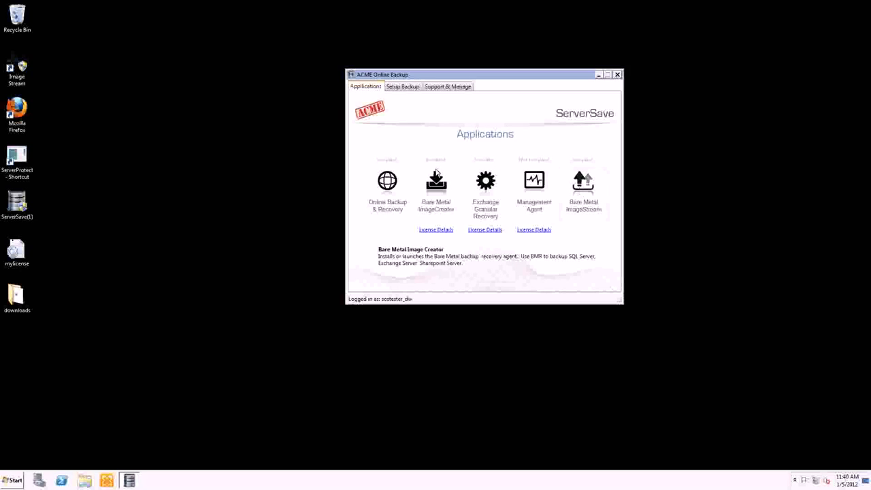
{"action": "mouse_move", "coordinate": [438, 157]}
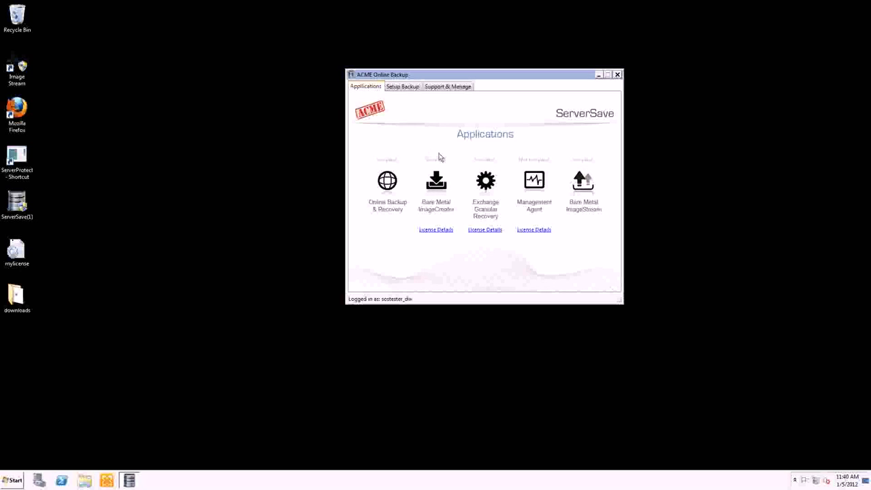
{"action": "mouse_move", "coordinate": [435, 182]}
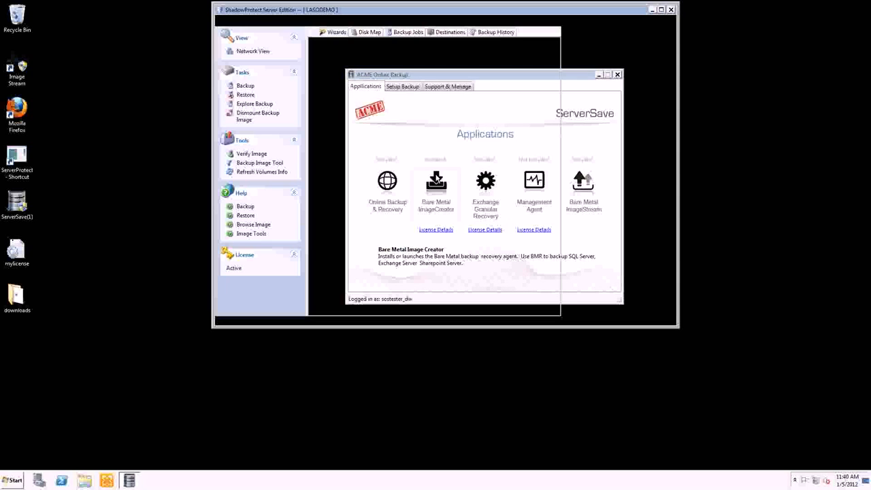
Step: Bring ShadowProtect forward, delete the existing scheduled backup job and return to the Wizards page
{"action": "left_click", "coordinate": [617, 74]}
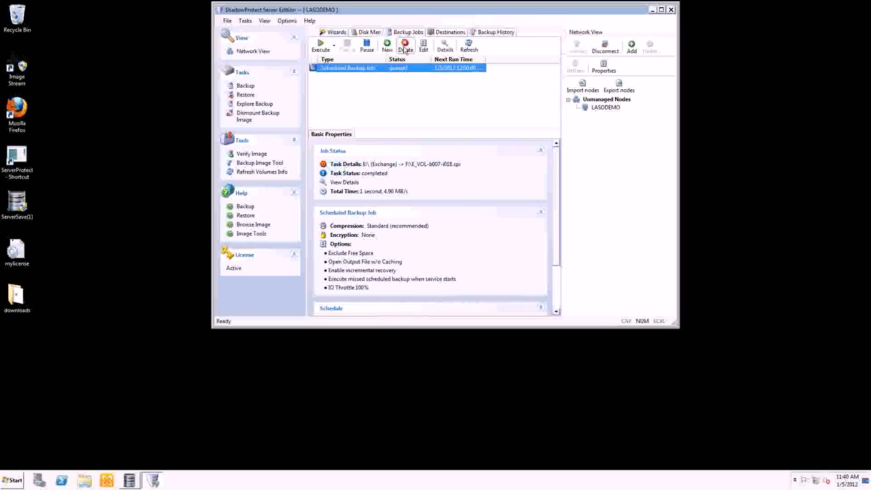
{"action": "left_click", "coordinate": [405, 46]}
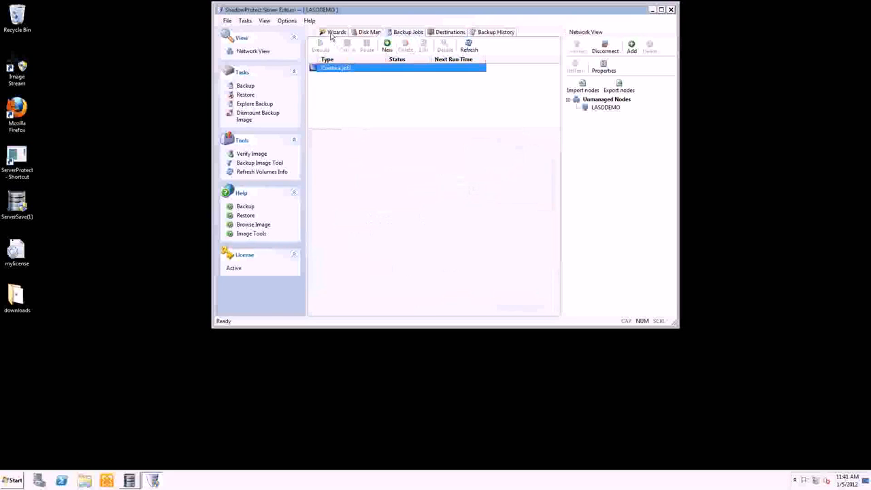
{"action": "left_click", "coordinate": [336, 32]}
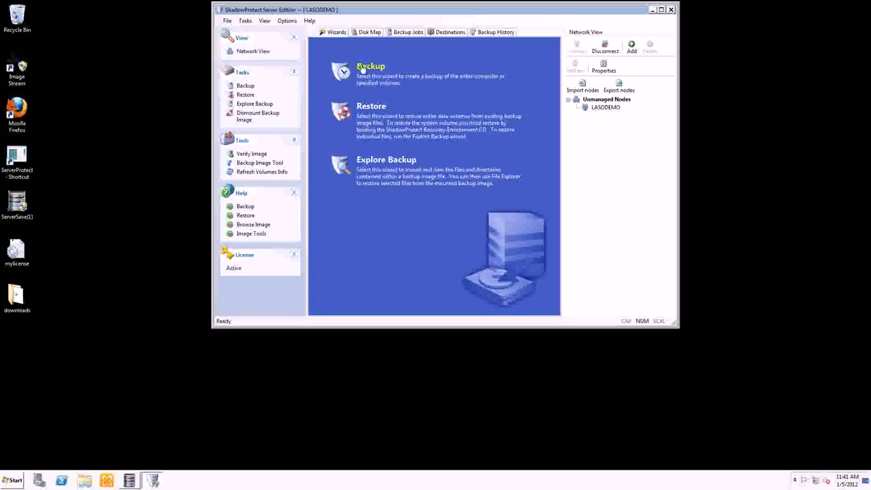
Step: Start the Backup Wizard and move past its welcome page to volume selection
{"action": "left_click", "coordinate": [370, 65]}
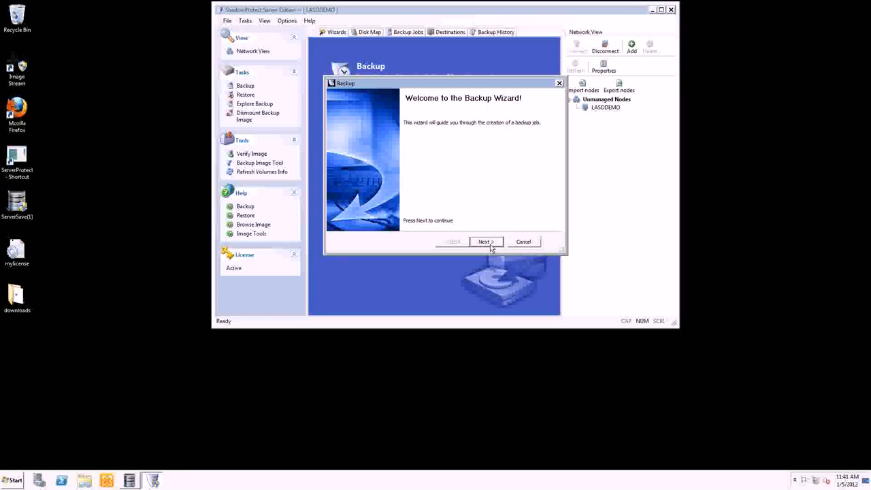
{"action": "left_click", "coordinate": [484, 242]}
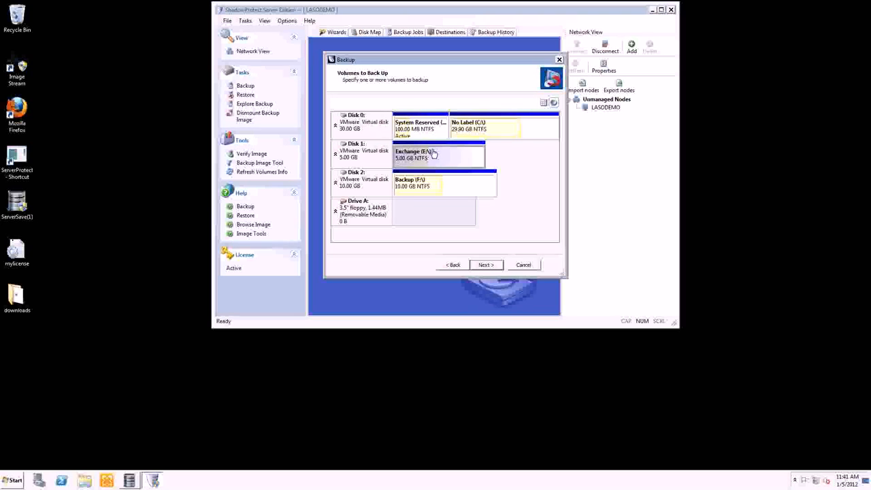
Step: Accept the Exchange E: volume and choose the destination for the E_VOL image
{"action": "left_click", "coordinate": [486, 263]}
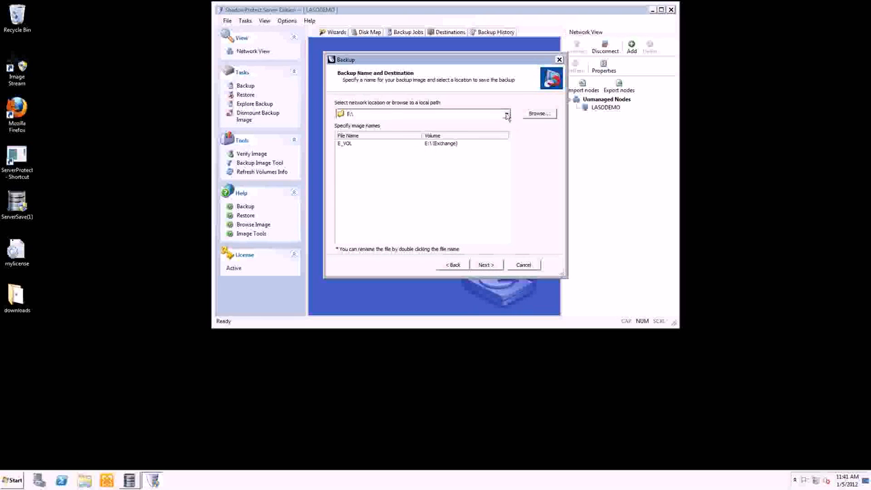
{"action": "left_click", "coordinate": [506, 114]}
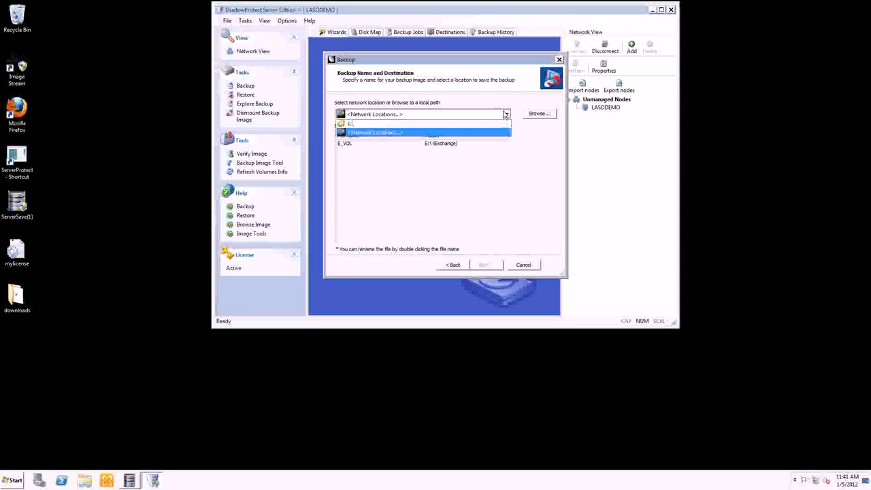
{"action": "left_click", "coordinate": [350, 123]}
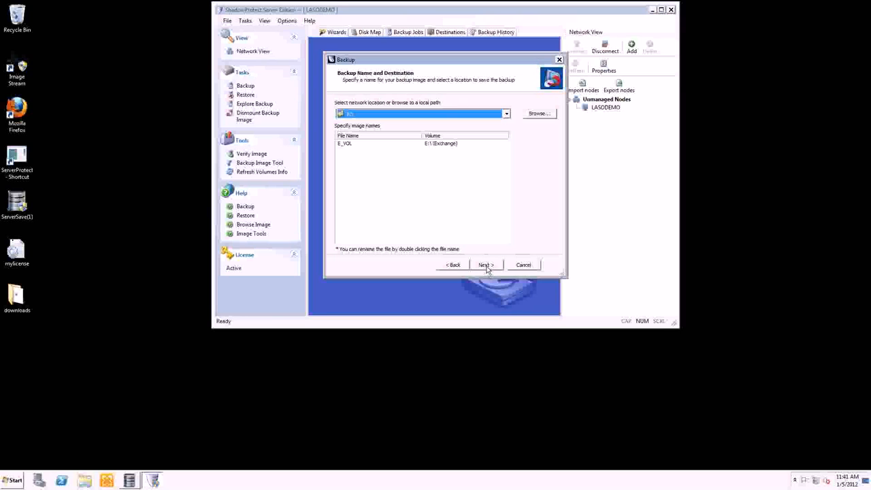
Step: Accept the destination and reach the weekly full/incremental schedule step
{"action": "left_click", "coordinate": [484, 264]}
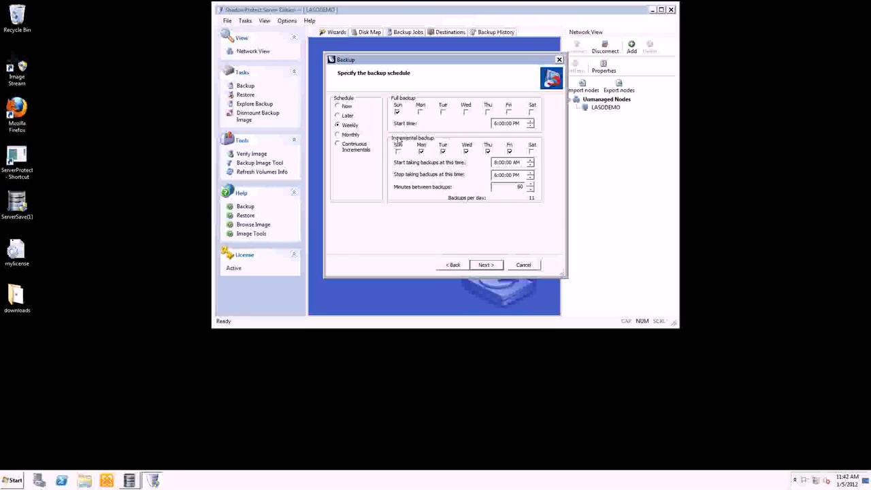
{"action": "mouse_move", "coordinate": [392, 136]}
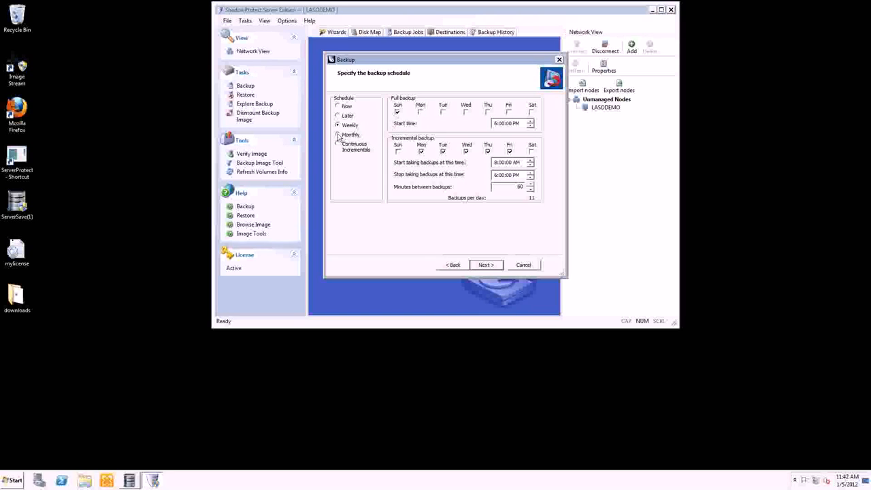
{"action": "left_click", "coordinate": [337, 134]}
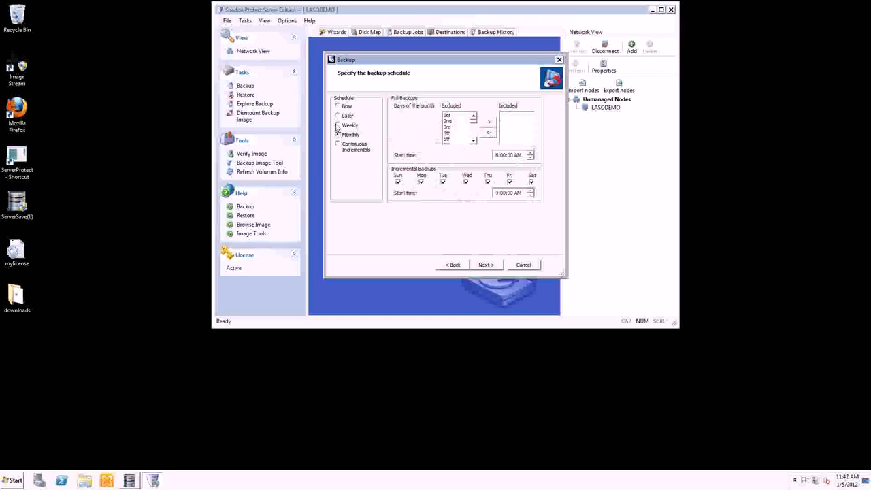
{"action": "left_click", "coordinate": [337, 125]}
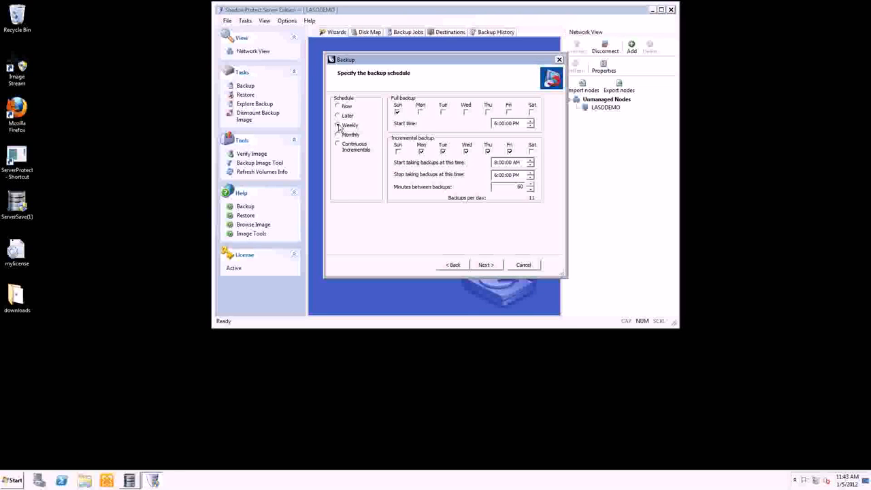
{"action": "left_click", "coordinate": [338, 125]}
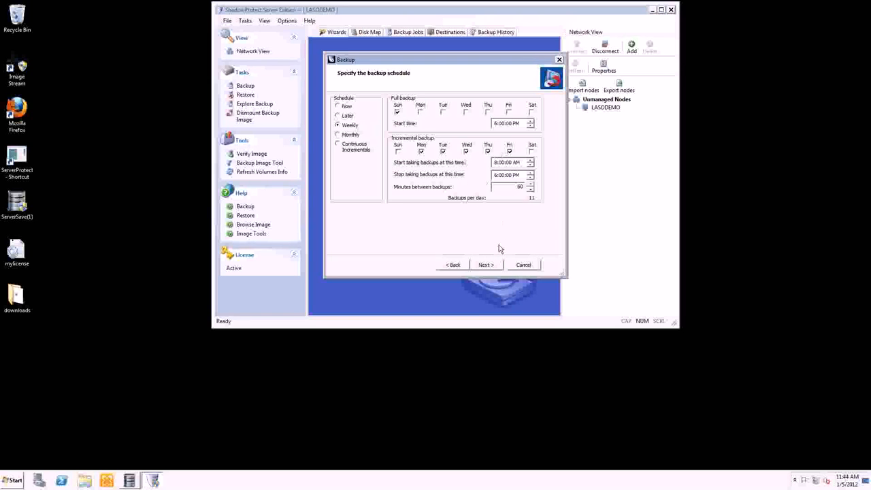
Step: On the Options step review compression, require an image password and bring up Advanced Options
{"action": "left_click", "coordinate": [485, 264]}
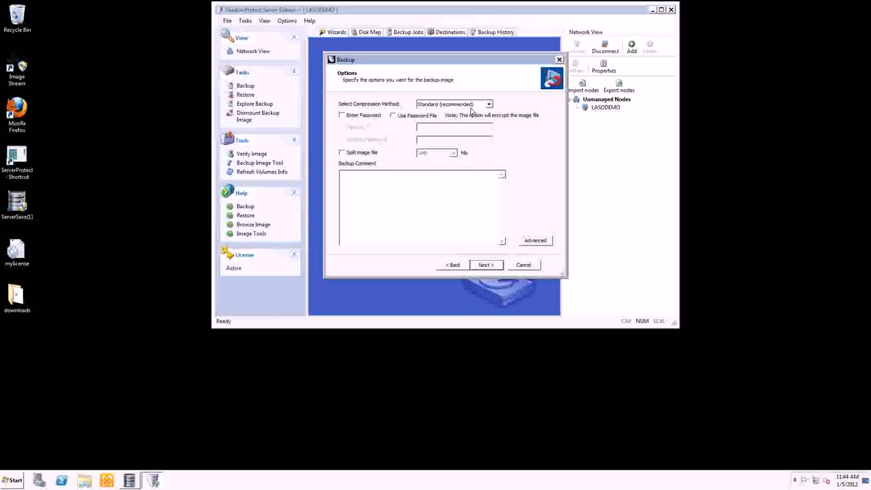
{"action": "left_click", "coordinate": [451, 104]}
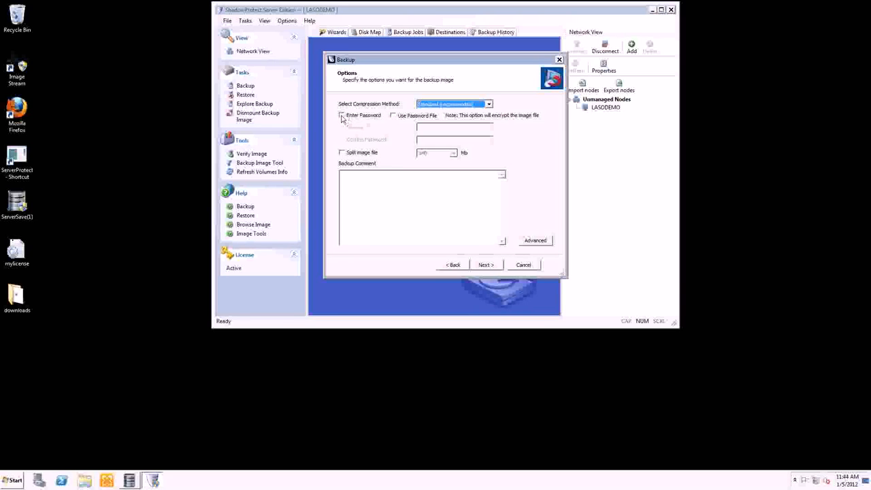
{"action": "left_click", "coordinate": [342, 114]}
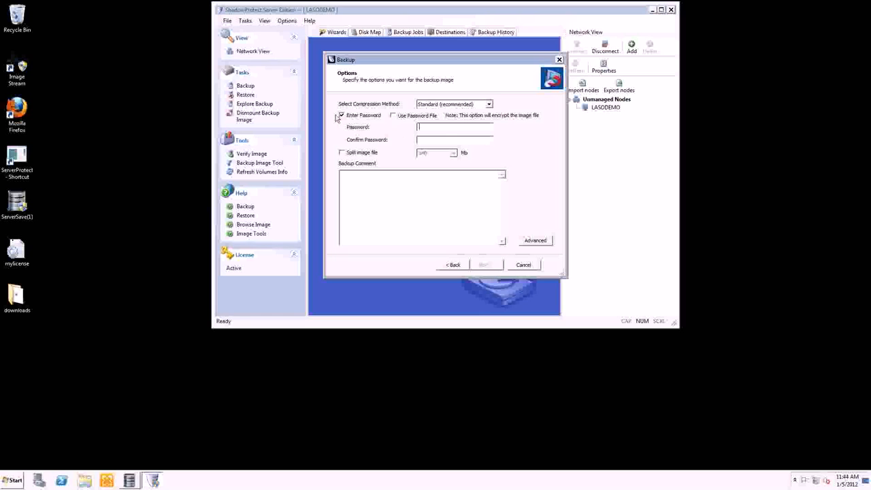
{"action": "left_click", "coordinate": [535, 240]}
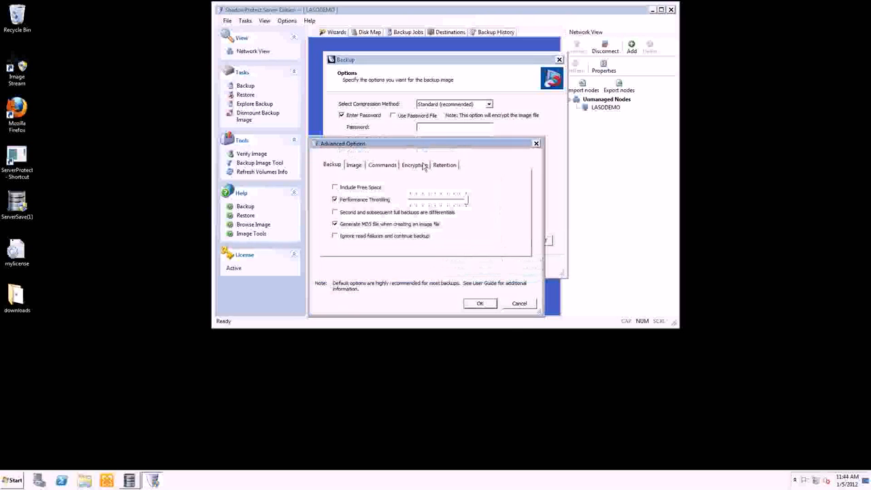
Step: Show the Encryption settings and keep RC4 128 bit (Fast) as the algorithm
{"action": "left_click", "coordinate": [413, 165]}
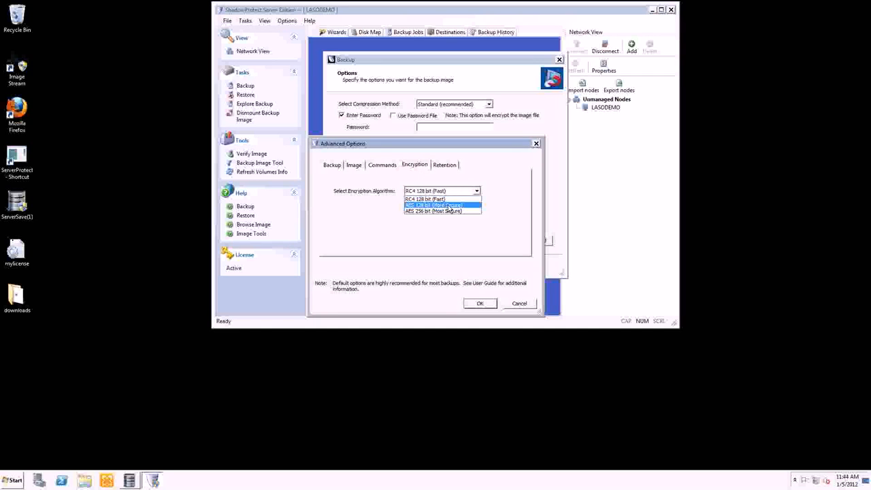
{"action": "left_click", "coordinate": [424, 190]}
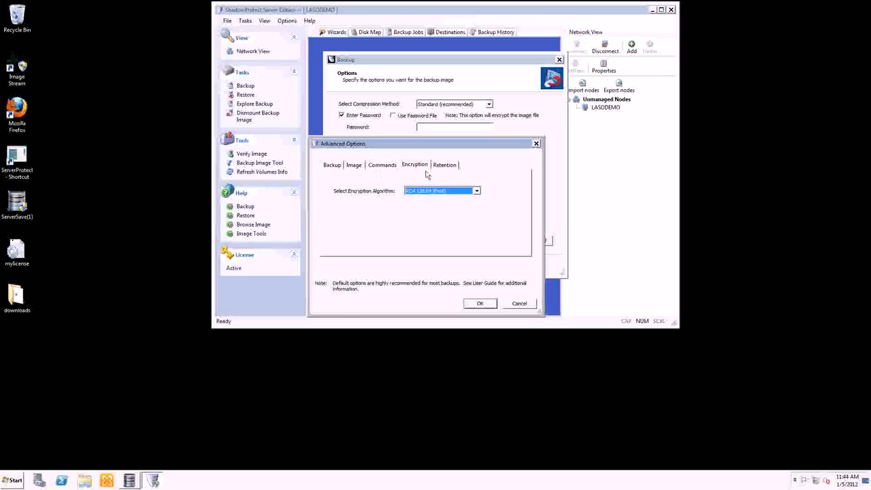
{"action": "mouse_move", "coordinate": [512, 256]}
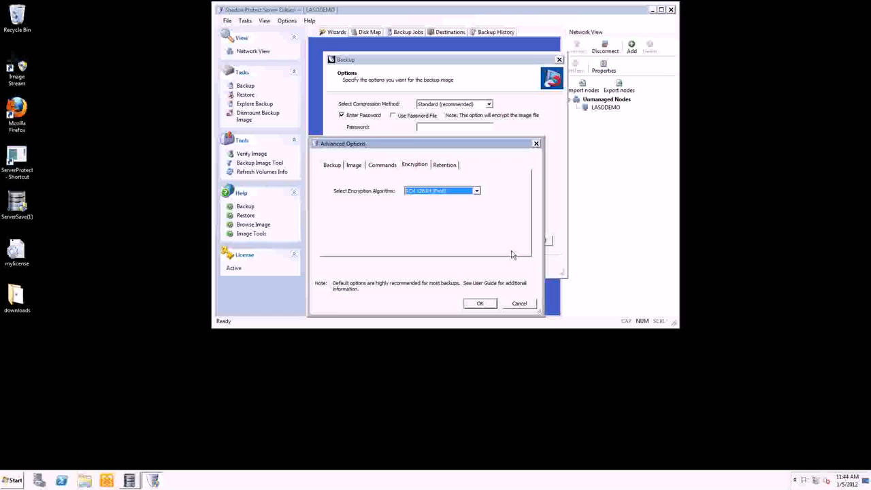
{"action": "mouse_move", "coordinate": [381, 163]}
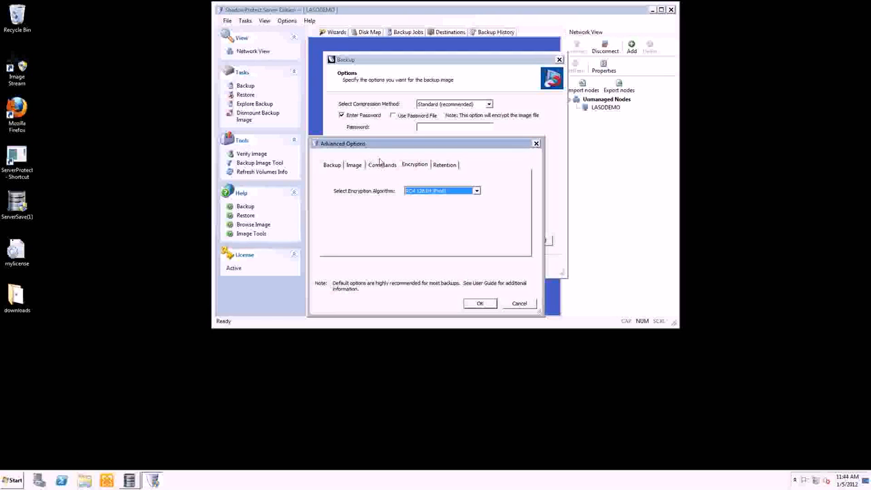
Step: Enable a retention policy so older images are deleted, then move on in the advanced options
{"action": "left_click", "coordinate": [443, 164]}
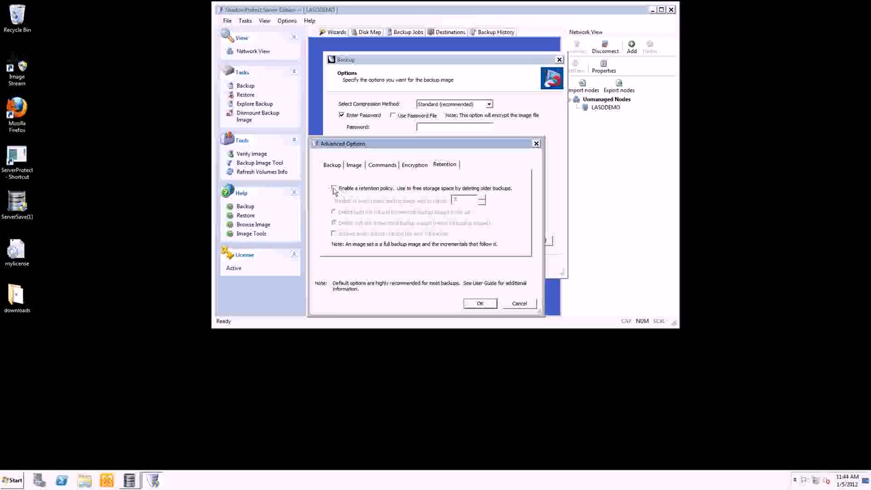
{"action": "left_click", "coordinate": [333, 187]}
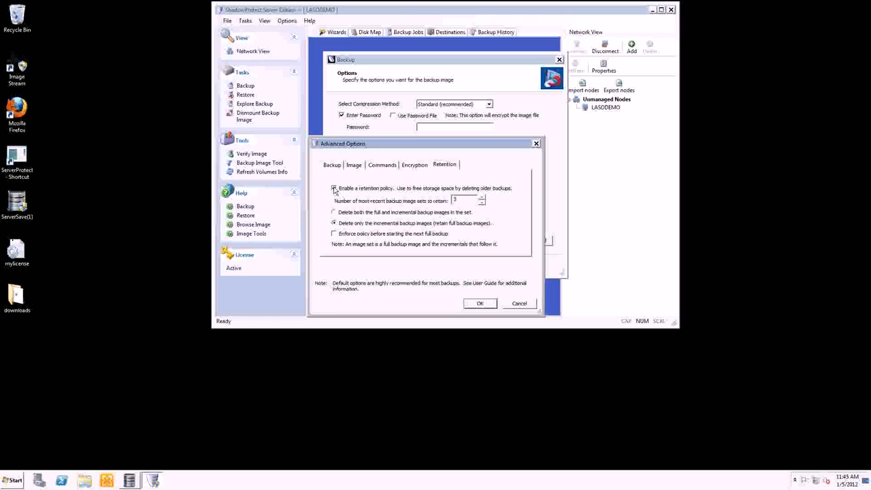
{"action": "left_click", "coordinate": [381, 165]}
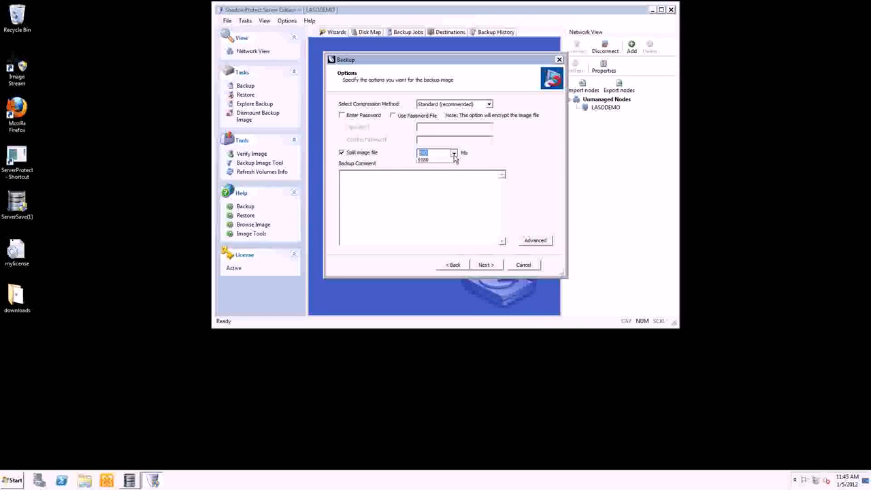
Step: List the available split sizes for the backup image file
{"action": "left_click", "coordinate": [455, 152]}
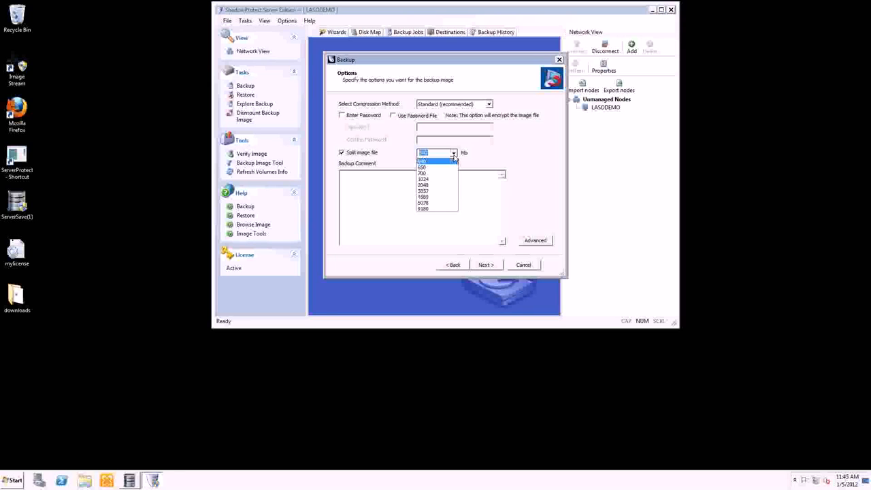